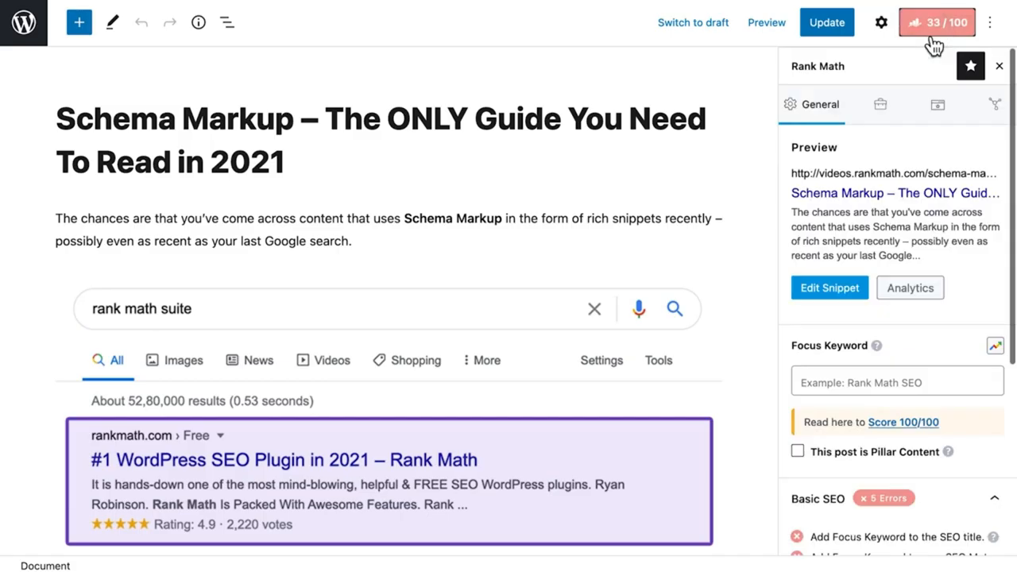
mouse_move(936, 22)
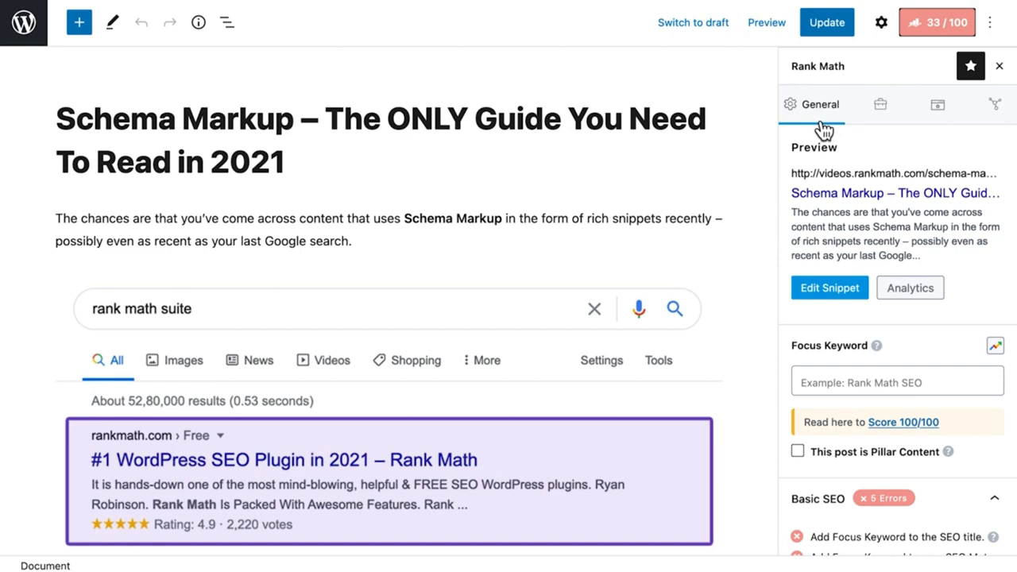
mouse_move(827, 127)
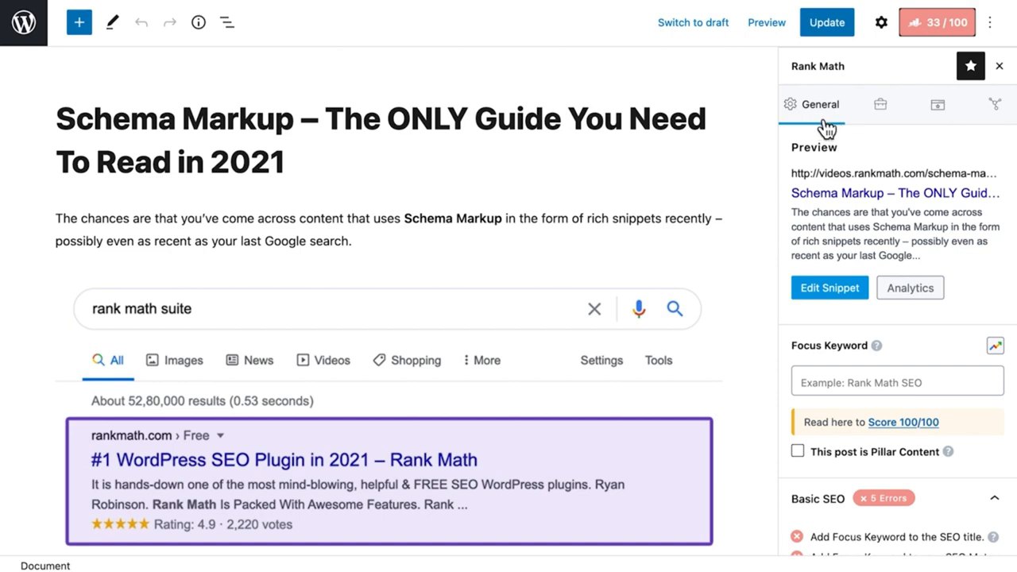
mouse_move(831, 127)
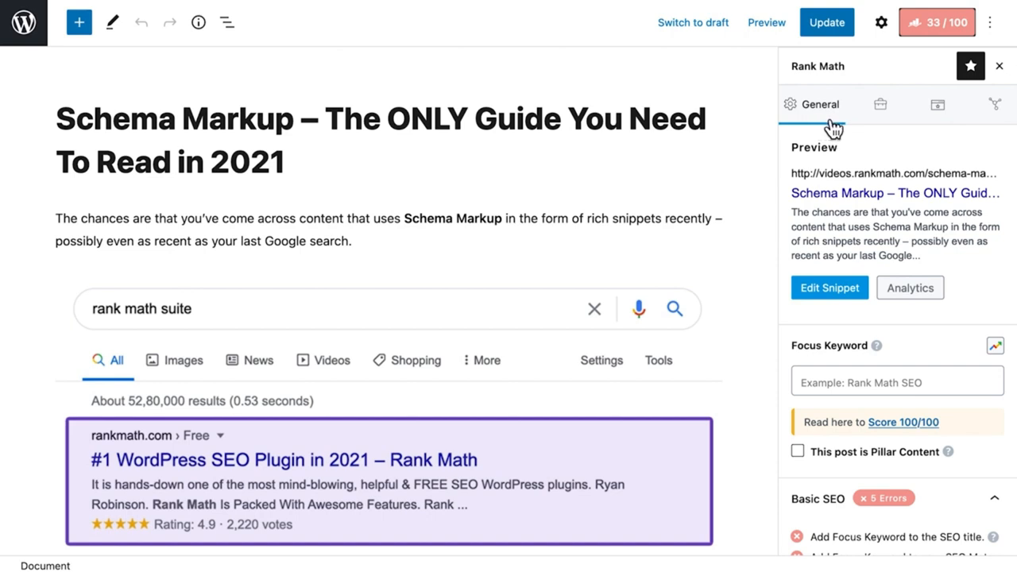
mouse_move(800, 164)
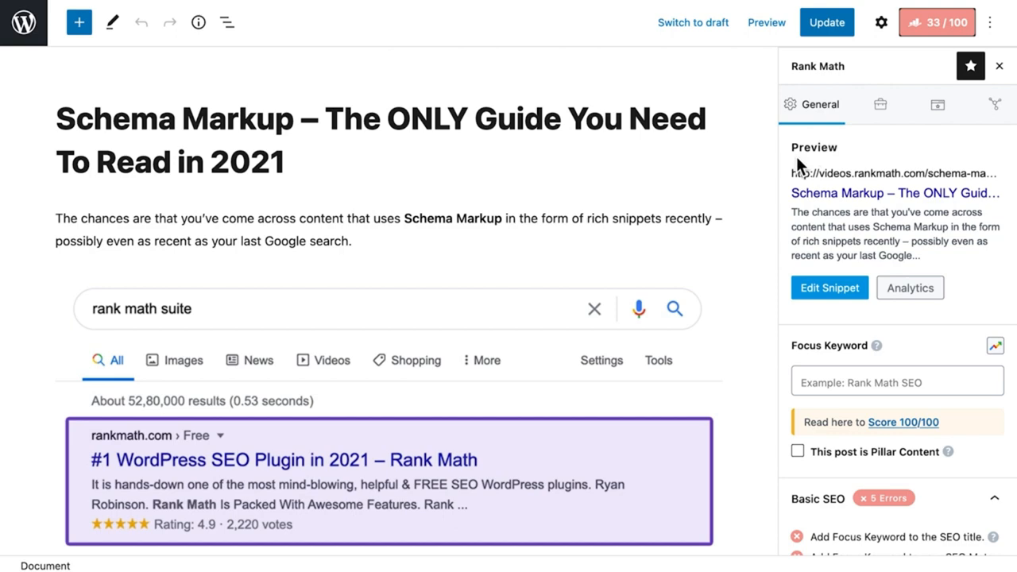
mouse_move(835, 166)
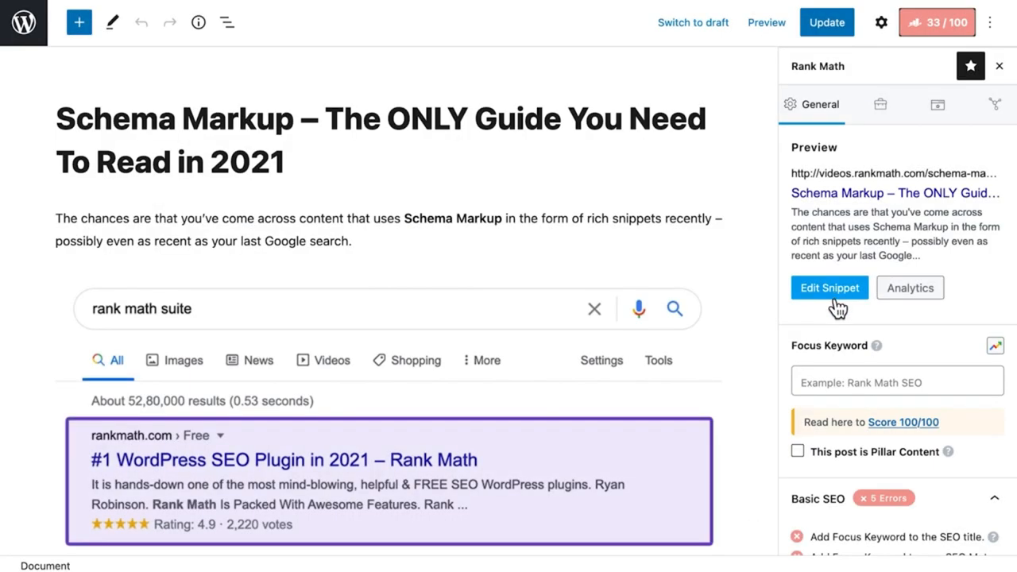
- Open the Rank Math snippet editor and try typing a custom title, 'You can type whatever you want he…'
left_click(830, 287)
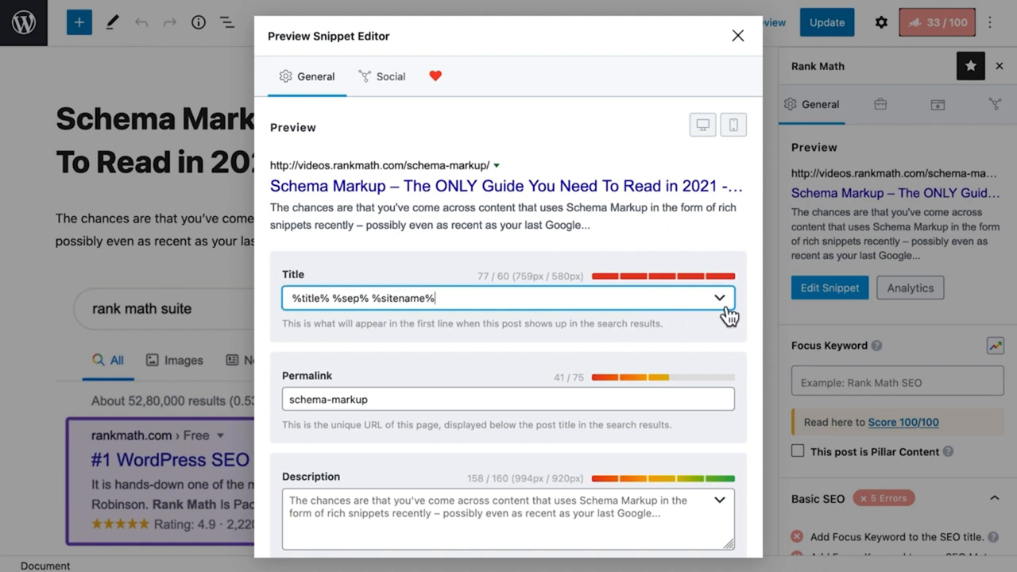
left_click(719, 297)
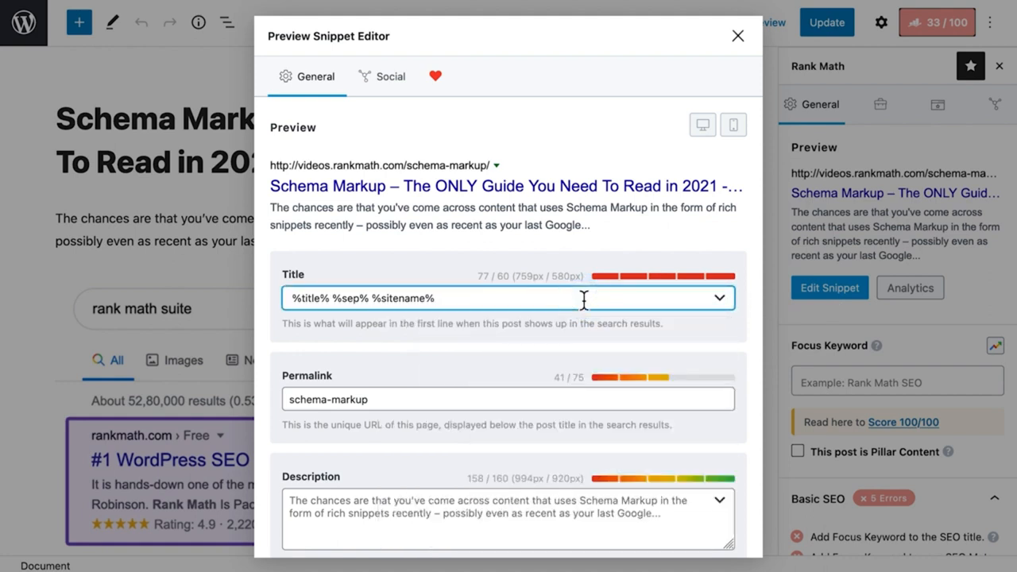
type("You can")
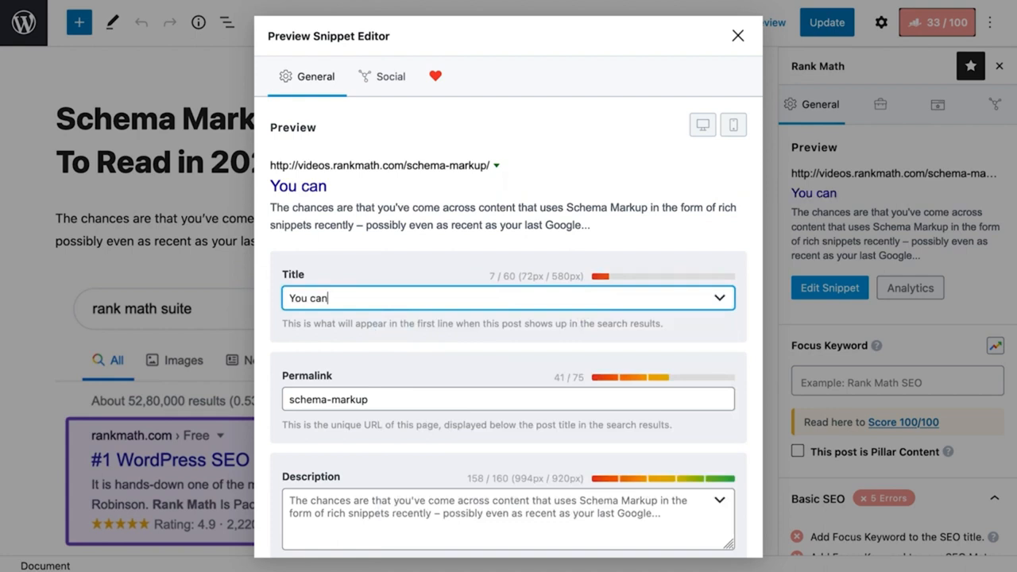
type("type whatever you want he")
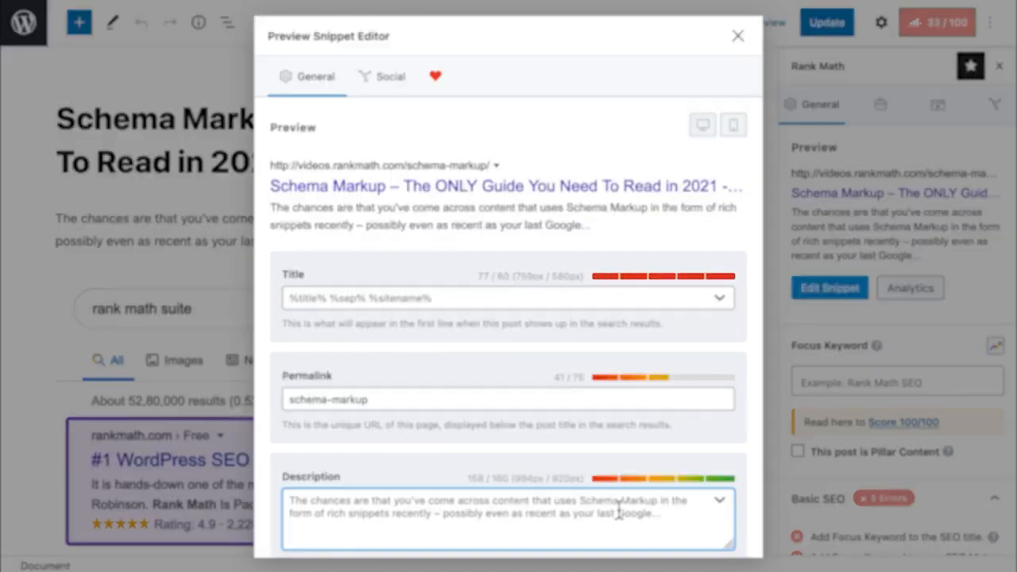
- Write a meta description beginning 'Here you can see…' about using lots of keywords within limits
type("Here you can see")
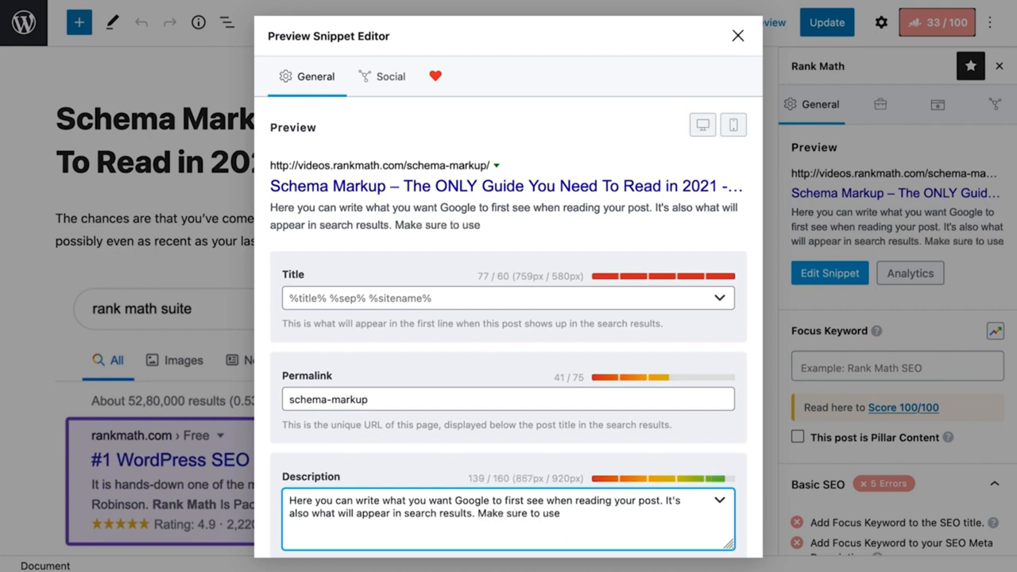
type("lots of keywor")
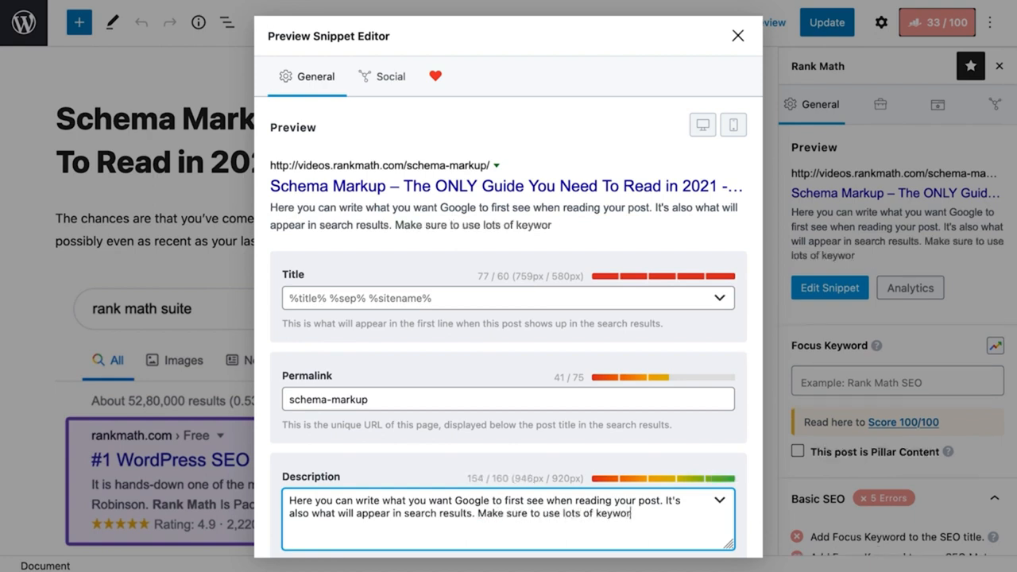
type("s, but don't")
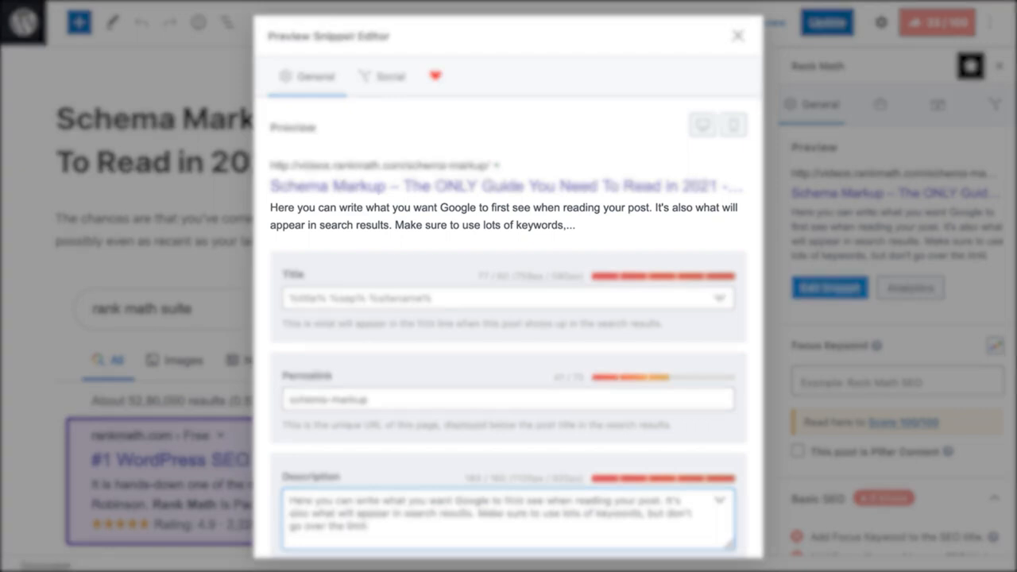
- Compare desktop and mobile previews, close the editor, and set focus keyword 'schema markup'
left_click(702, 125)
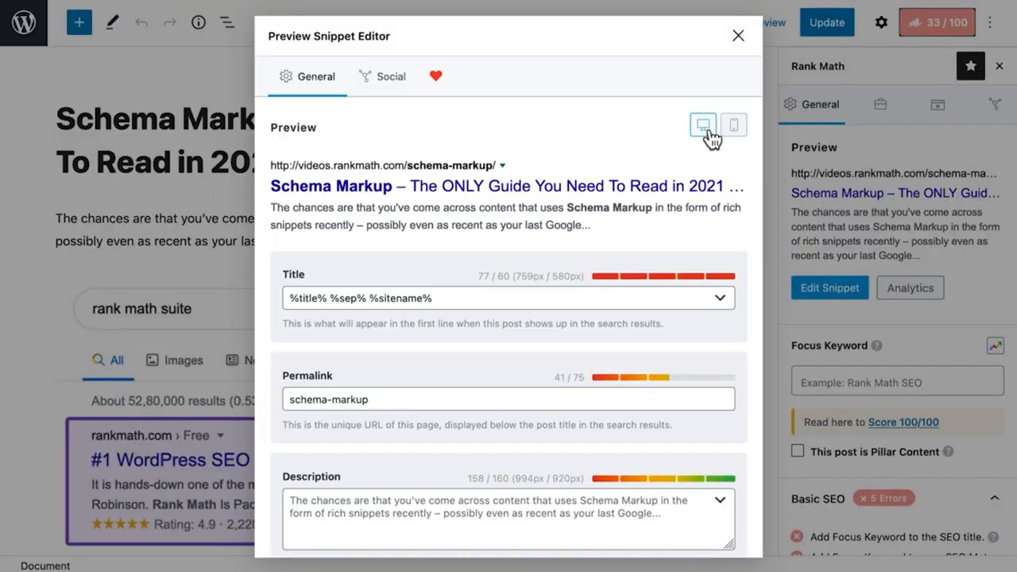
left_click(734, 125)
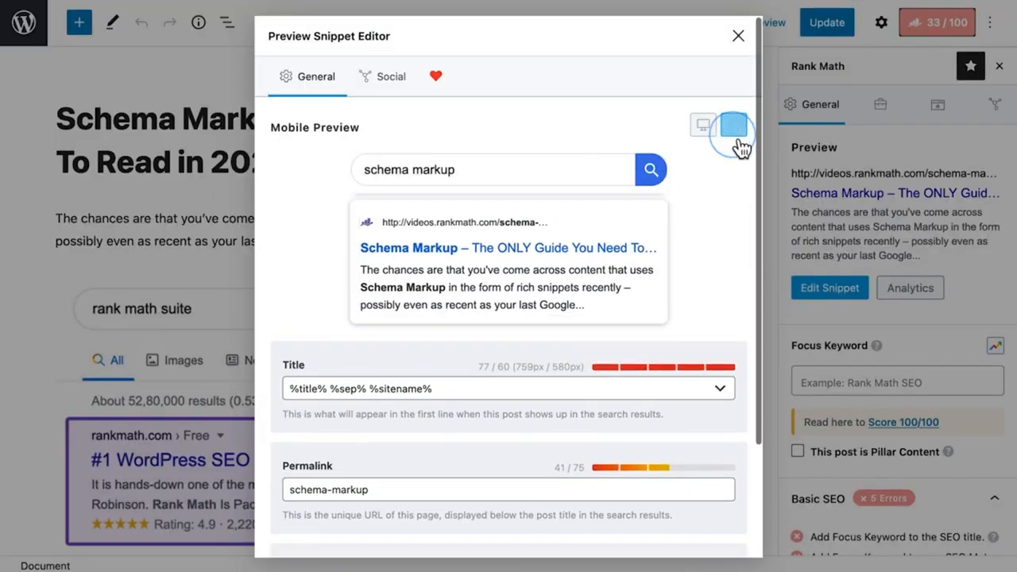
left_click(733, 124)
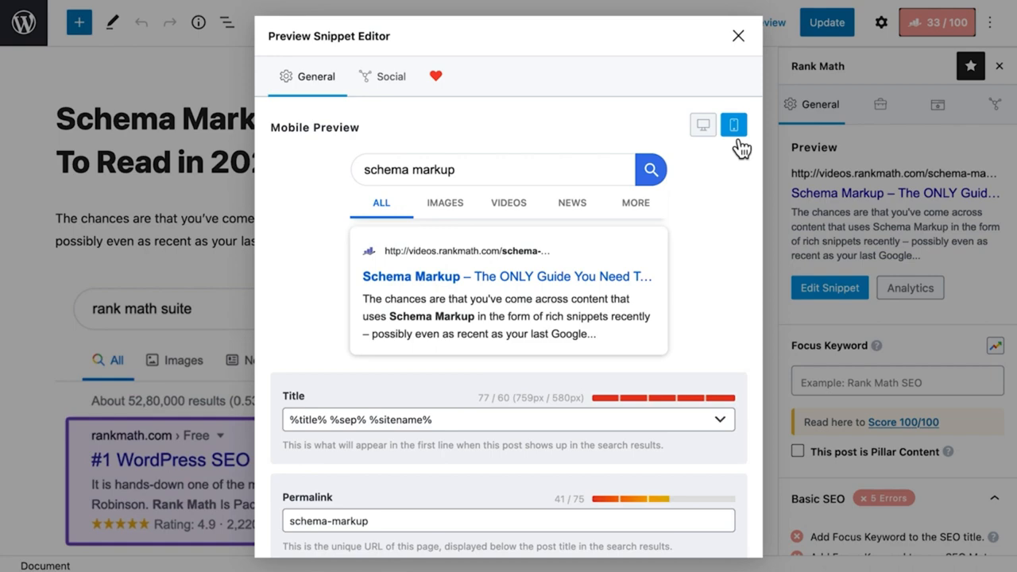
left_click(703, 124)
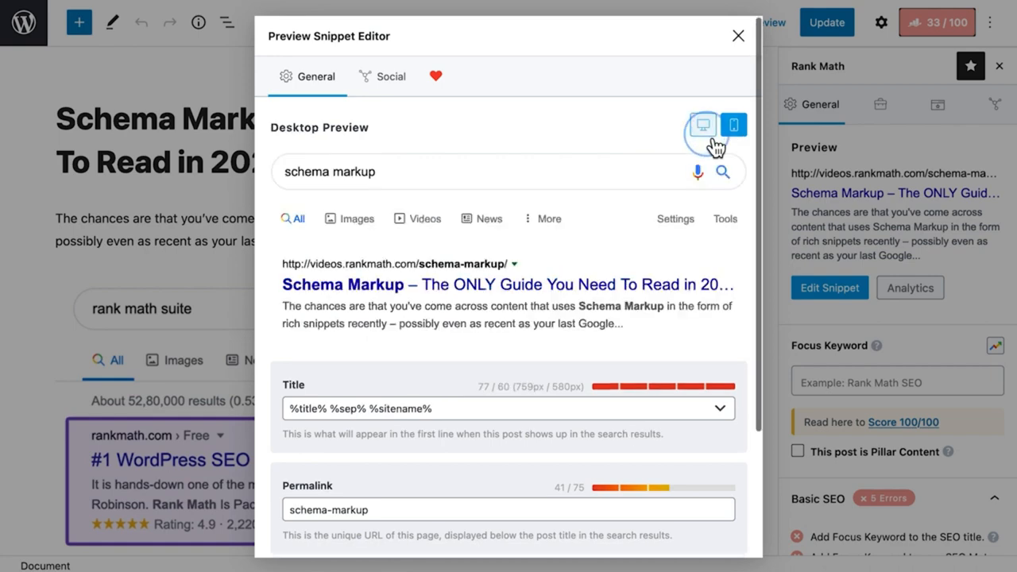
left_click(737, 36)
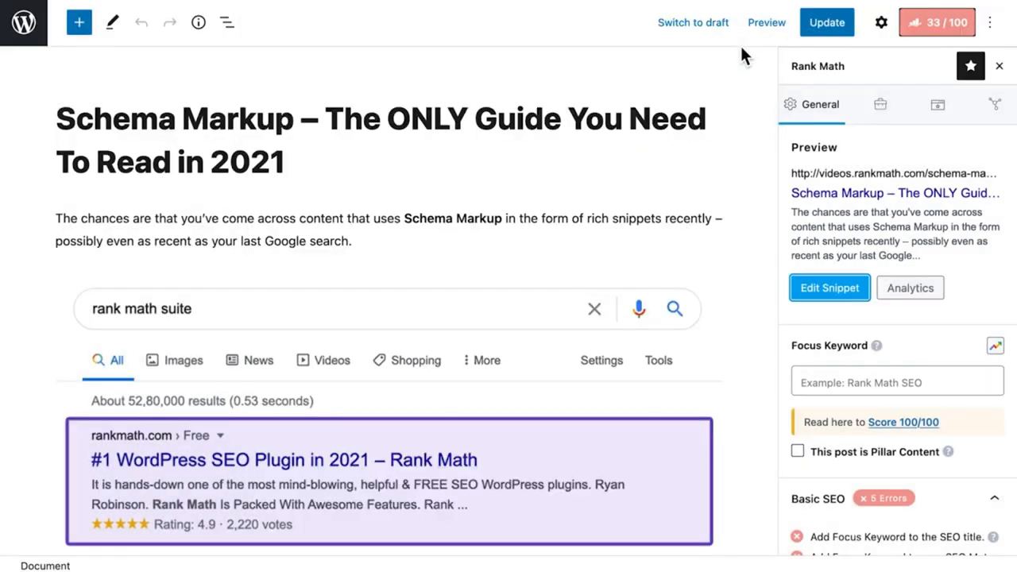
type("schema")
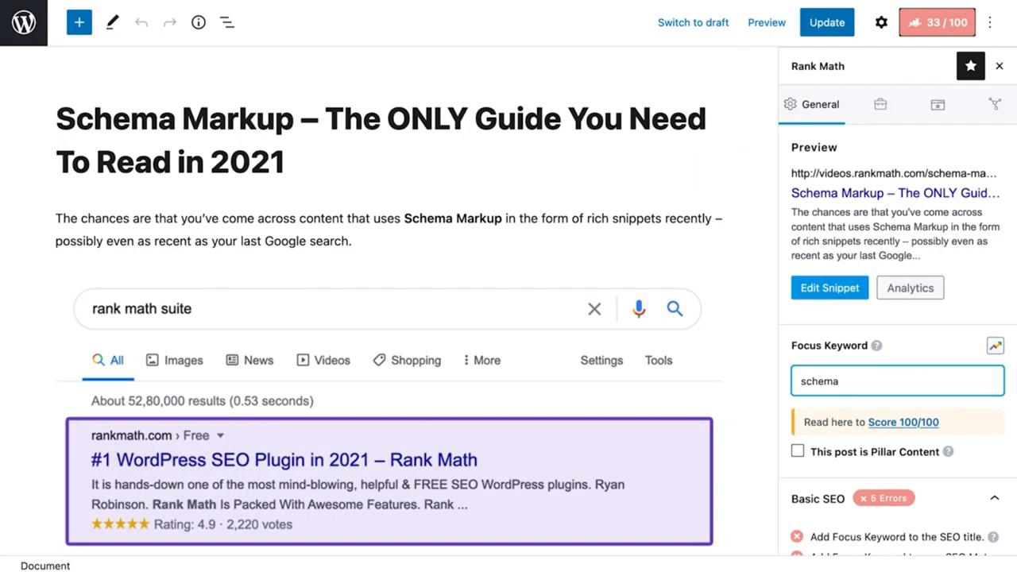
type("markup")
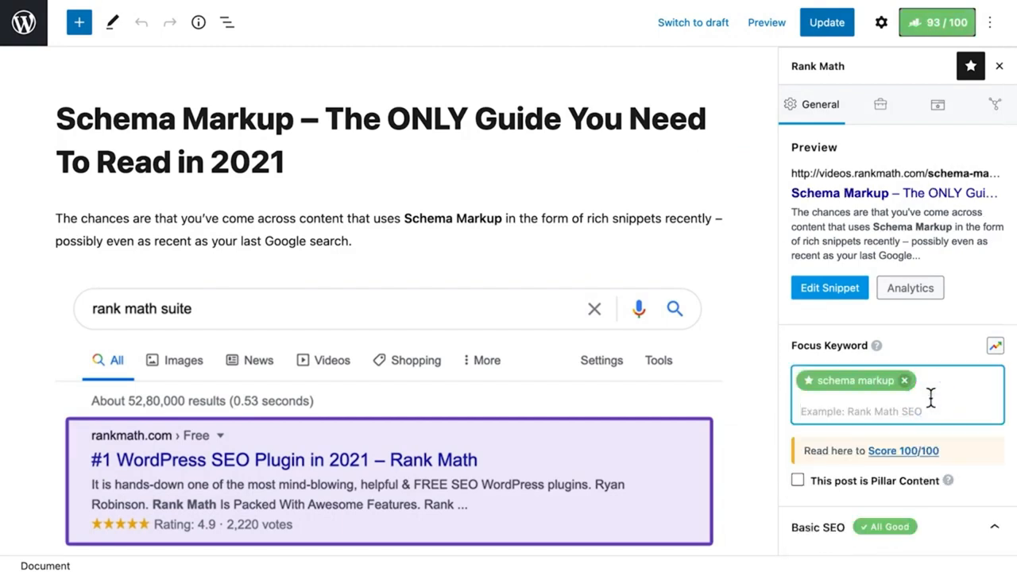
- Review the all-good Basic SEO checks and update the post
scroll("down", 3)
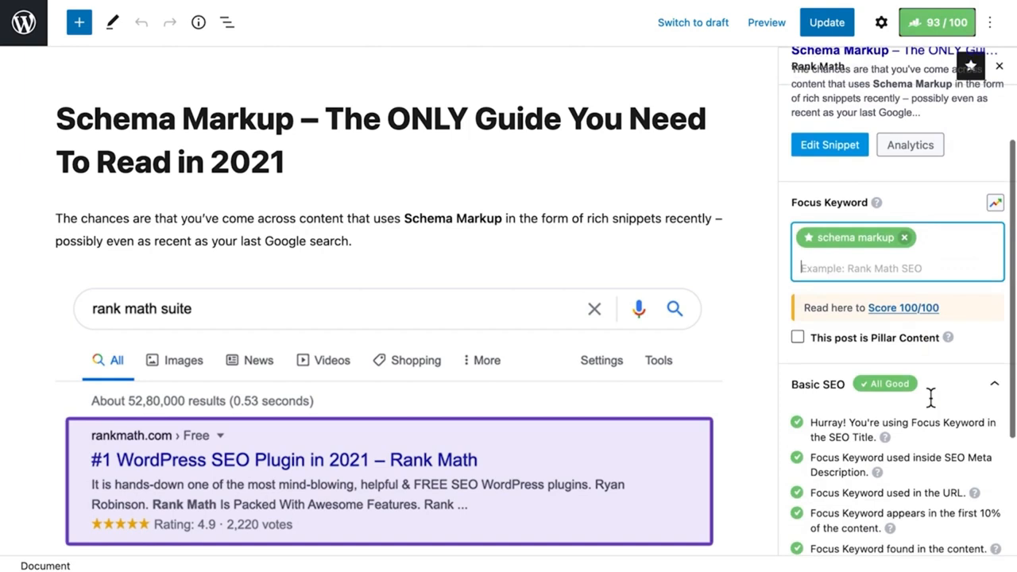
scroll("down", 3)
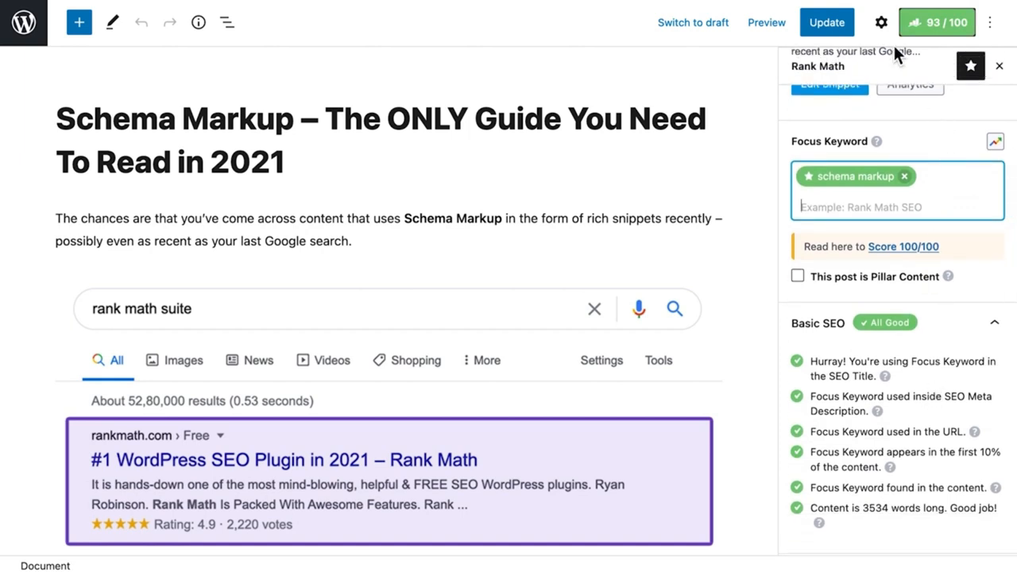
mouse_move(834, 62)
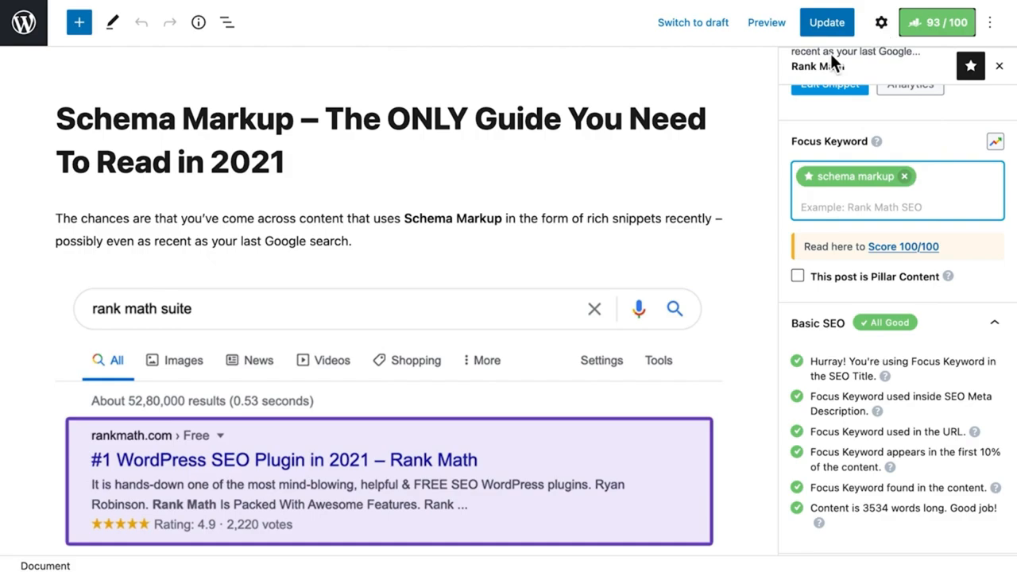
left_click(826, 22)
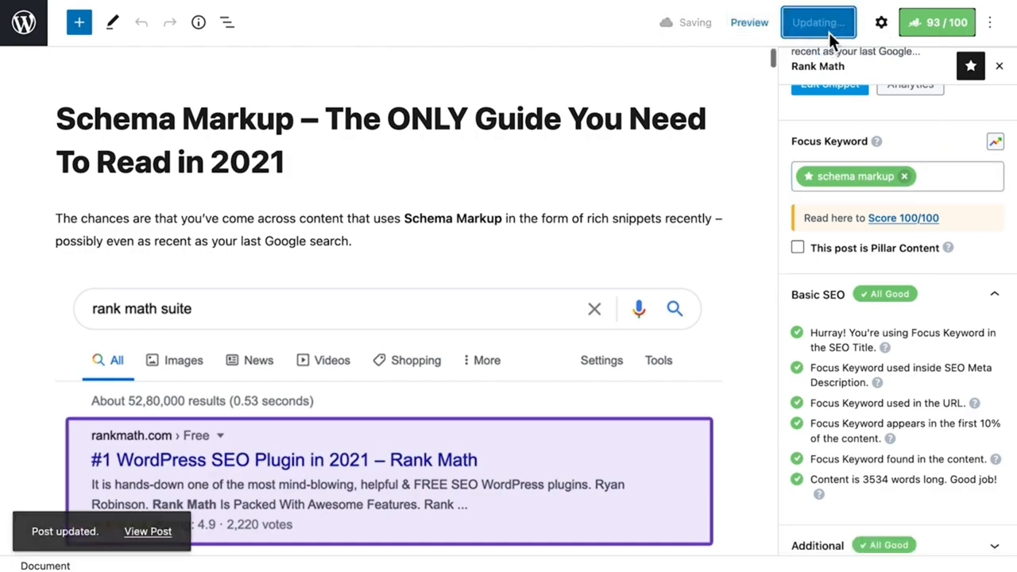